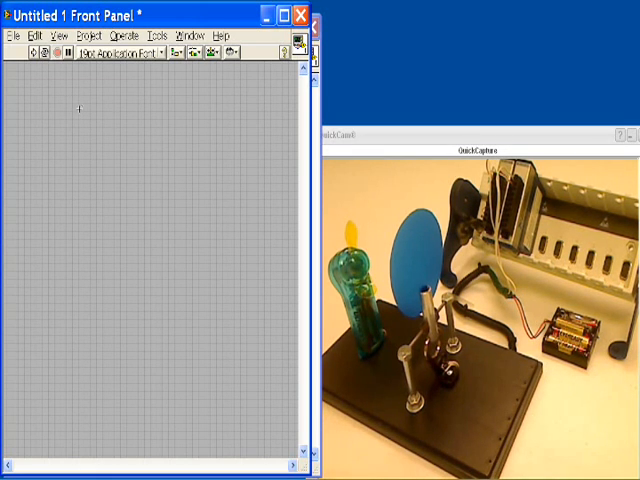
Step: Add a slide control to the front panel from the Controls palette
right_click(80, 108)
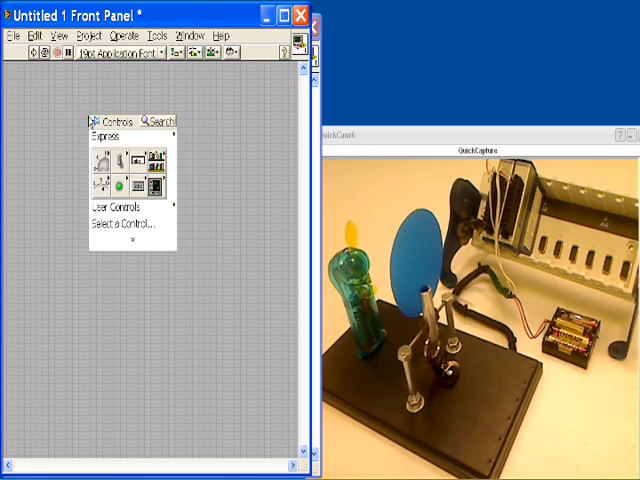
left_click(156, 184)
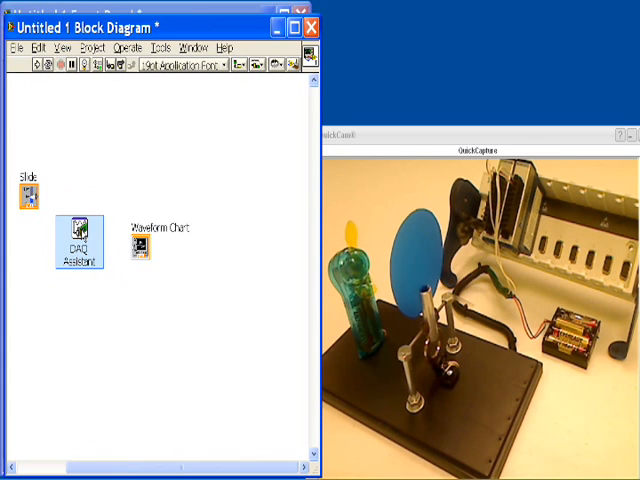
Step: Configure the DAQ Assistant as an Acquire Signals > Analog Input > Voltage task on the deflector channel
double_click(80, 236)
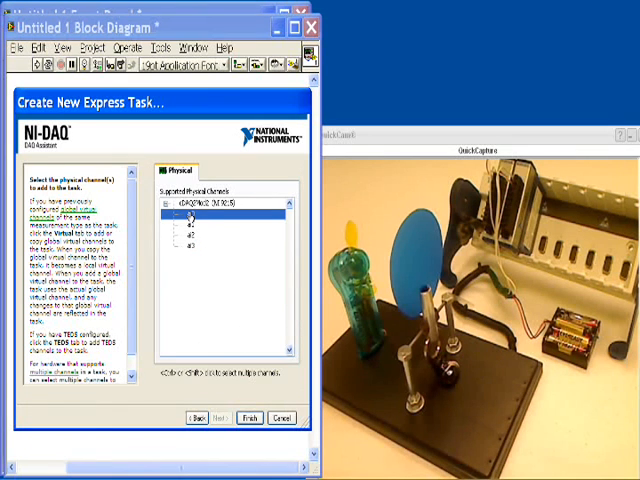
left_click(184, 214)
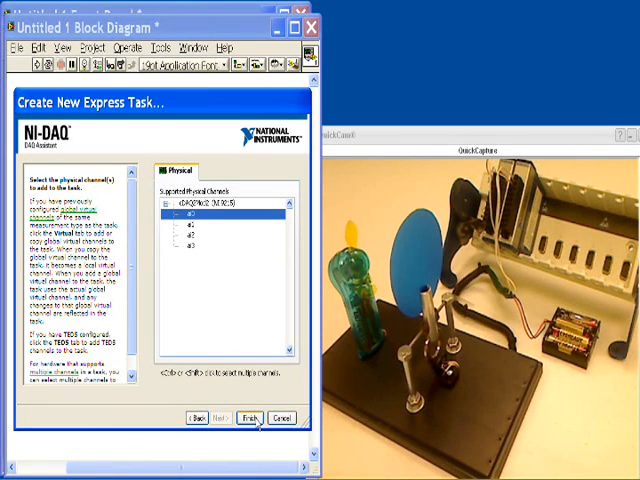
left_click(252, 418)
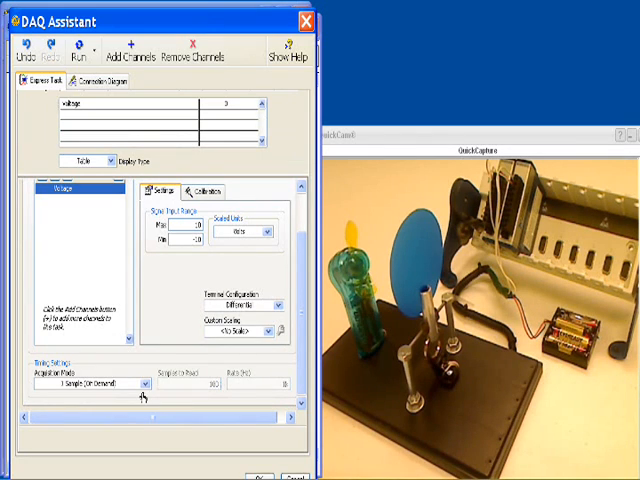
mouse_move(292, 138)
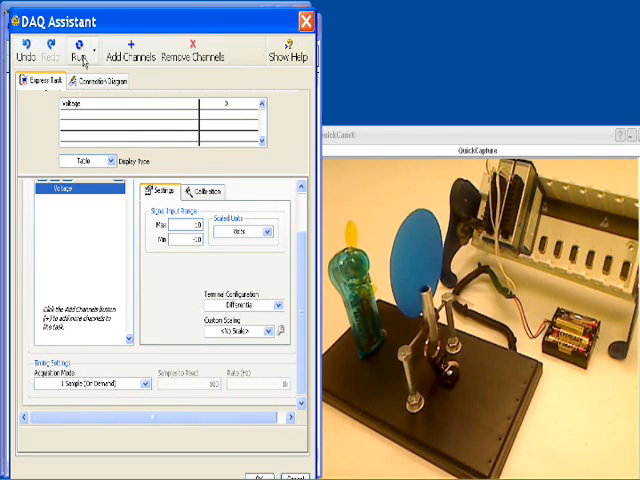
left_click(76, 48)
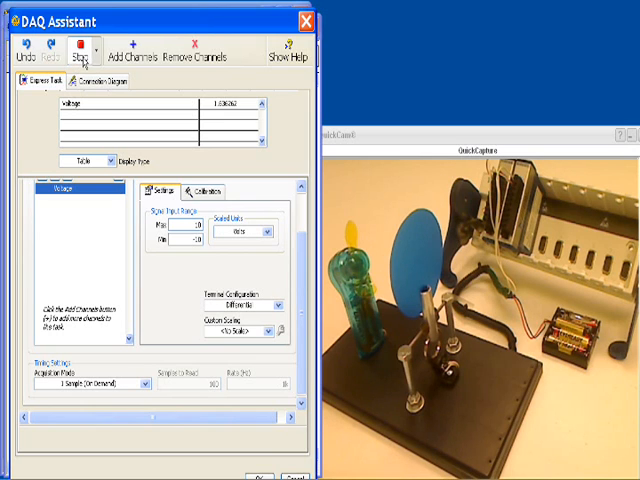
left_click(82, 48)
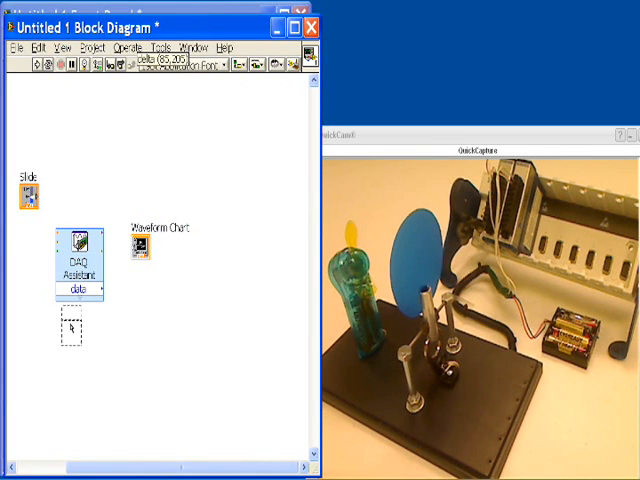
Step: Reposition the first DAQ Assistant and place a second DAQ Assistant for signal generation
left_click_drag(28, 196, 78, 330)
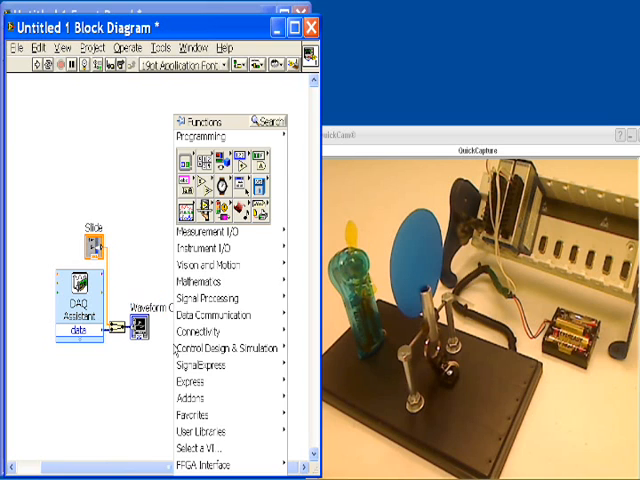
left_click(210, 232)
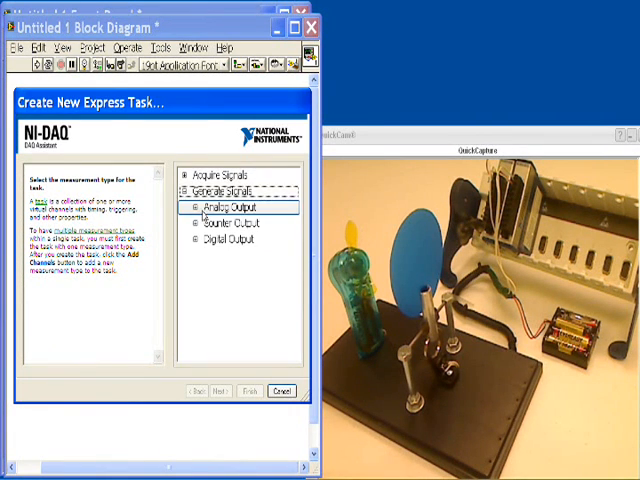
Step: Build DAQ Assistant2 as an analog voltage output task on the fan's output channel
left_click(196, 208)
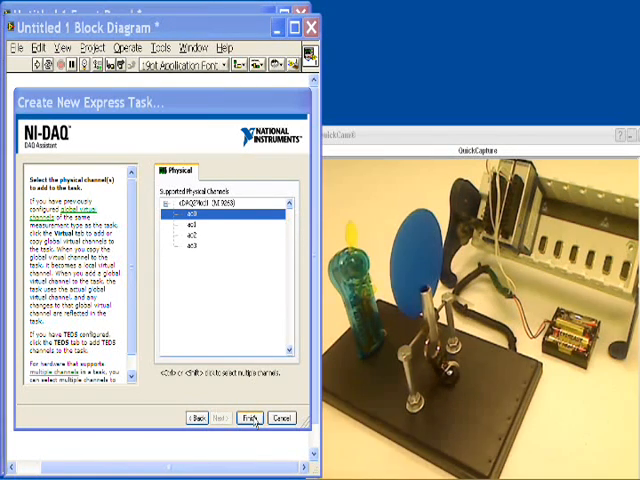
left_click(250, 416)
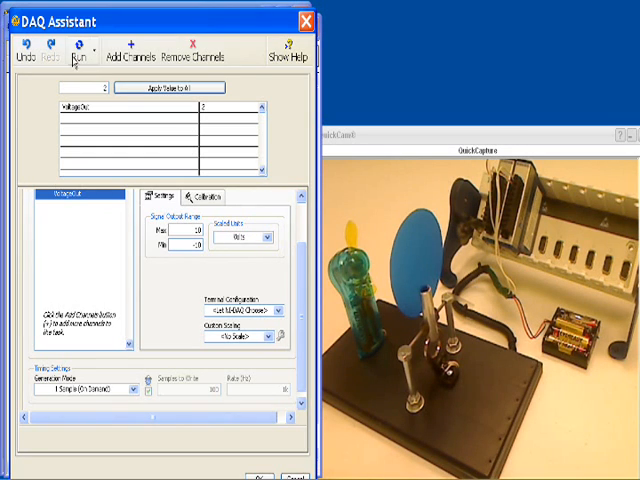
left_click(82, 50)
type("0")
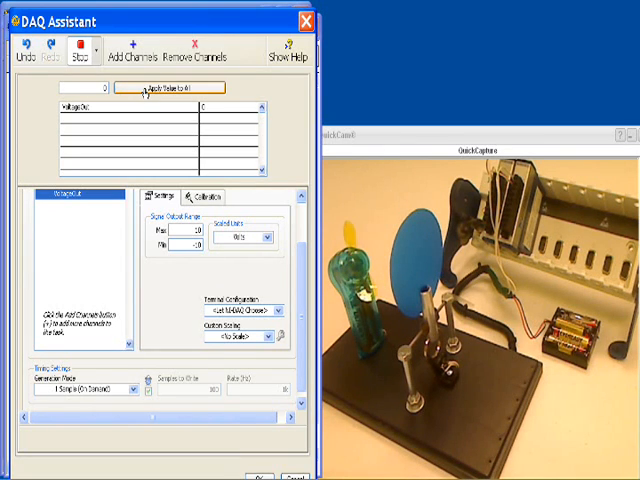
left_click(80, 50)
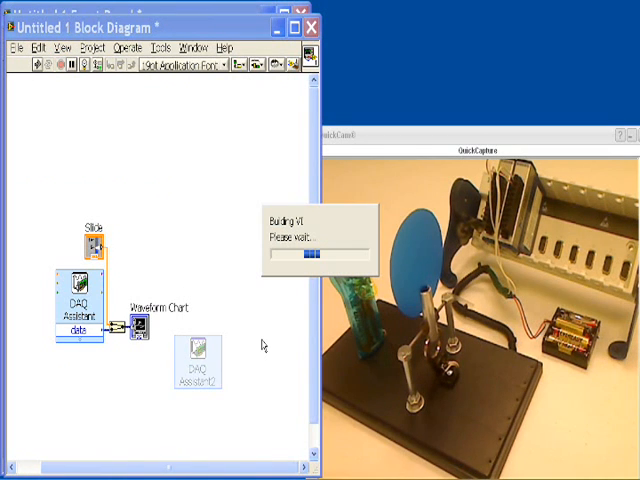
mouse_move(288, 300)
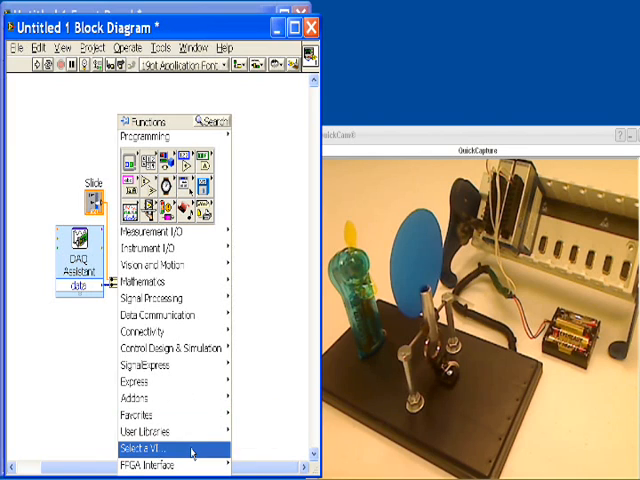
Step: Load Simple PID.vi from file via Select a VI... and drop it on the diagram
left_click(164, 444)
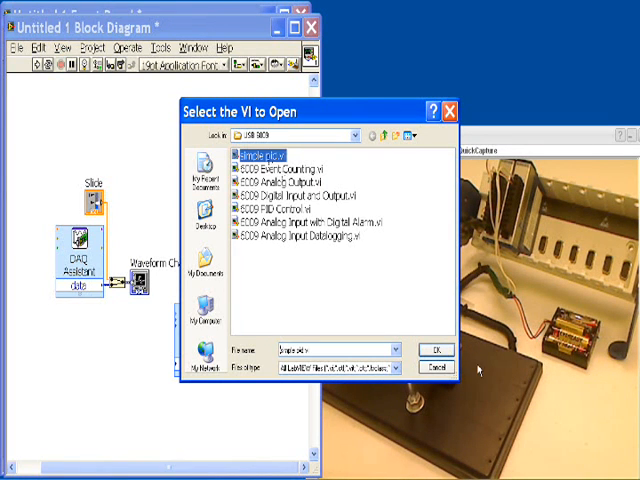
left_click(432, 350)
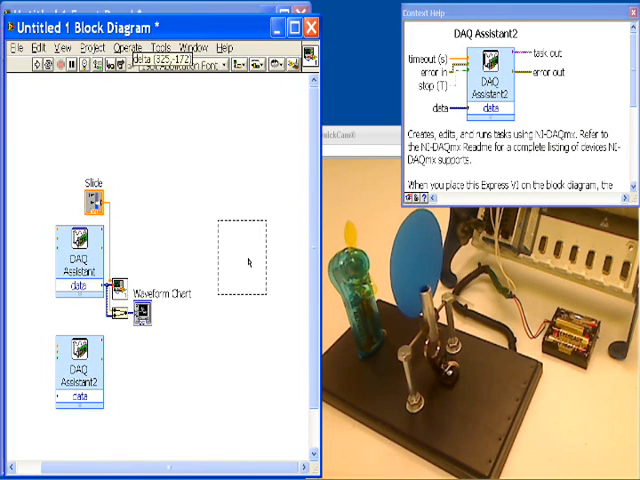
Step: Position the Simple PID block and feed it the measured position plus a gain constant
left_click_drag(76, 376, 240, 264)
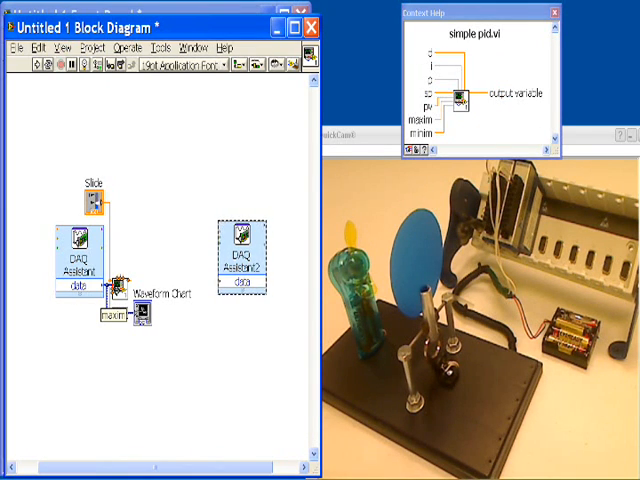
right_click(110, 290)
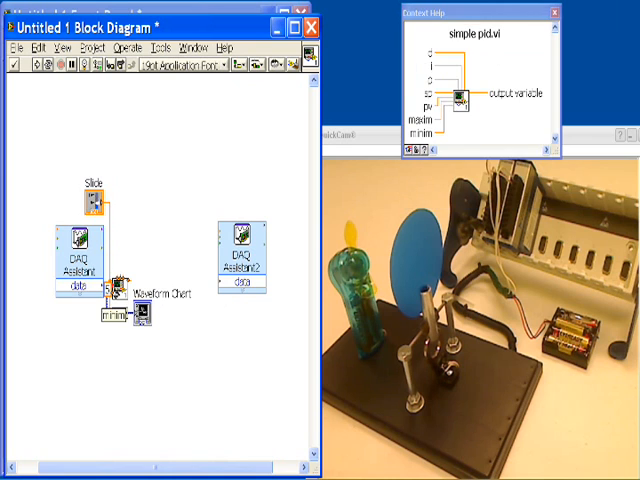
right_click(104, 292)
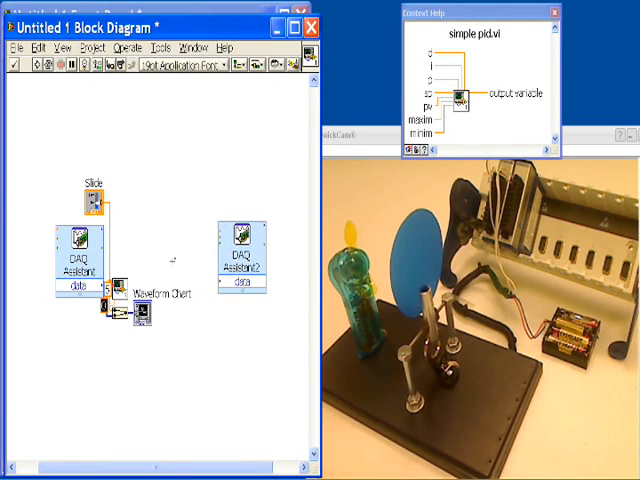
left_click_drag(240, 250, 80, 420)
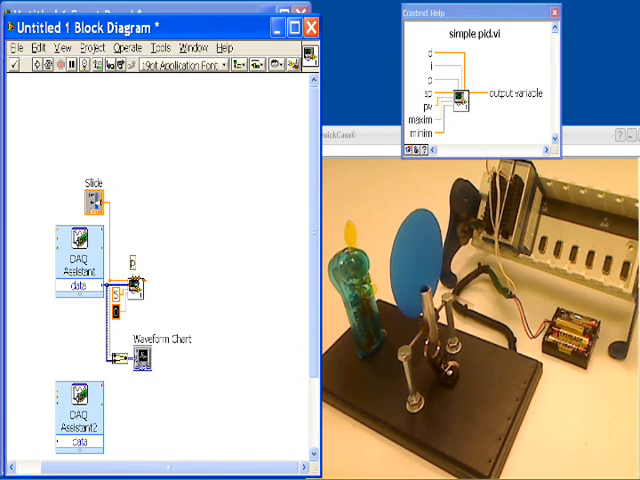
right_click(118, 292)
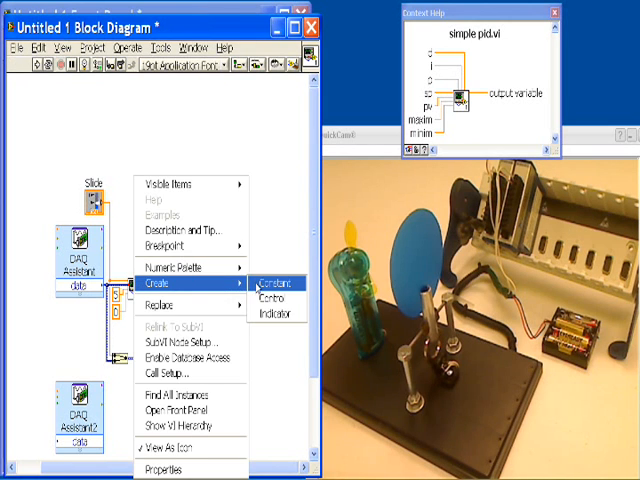
left_click(276, 282)
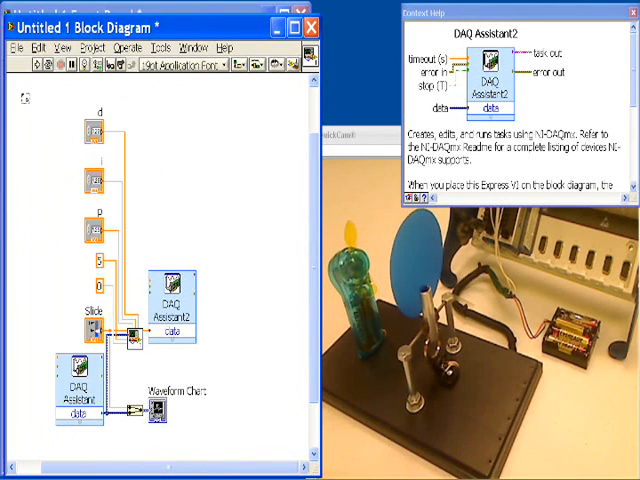
Step: Wire the PID output into DAQ Assistant2's data input
left_click_drag(20, 96, 240, 456)
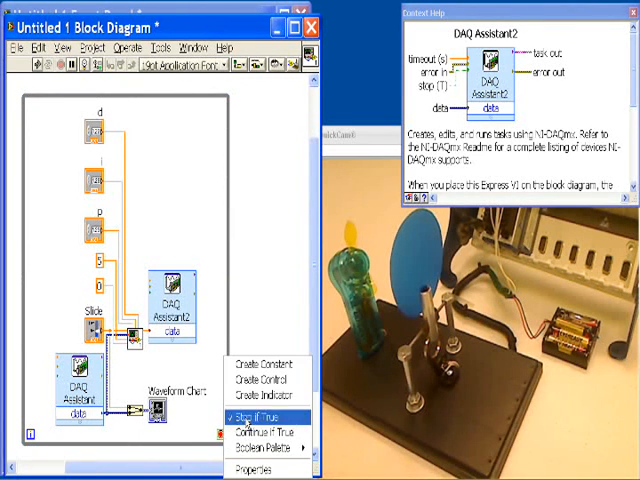
left_click(256, 408)
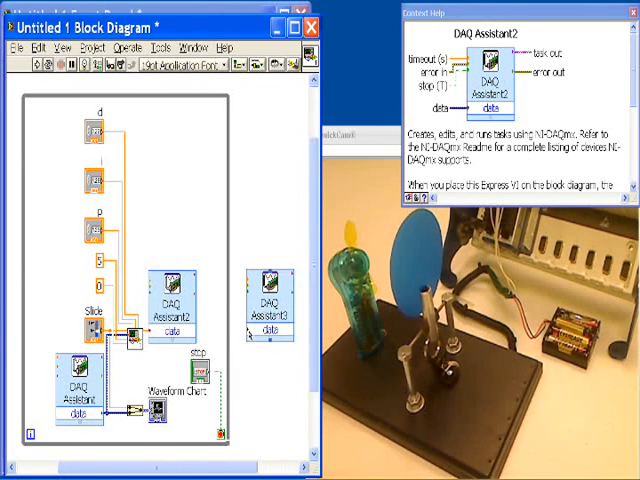
Step: Create the remaining constant on the output task terminal and run the VI
right_click(264, 290)
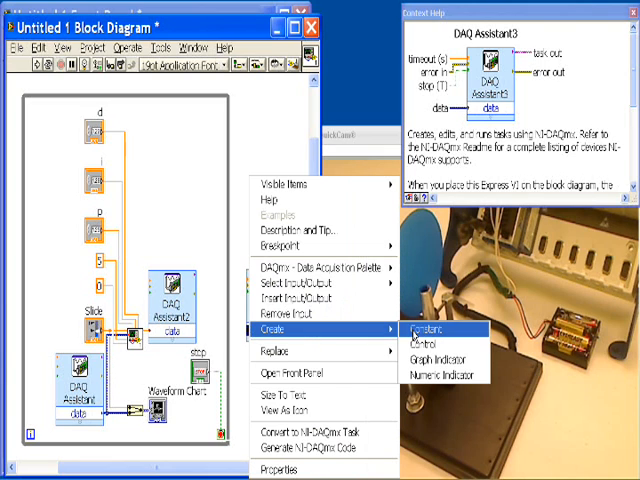
left_click(426, 328)
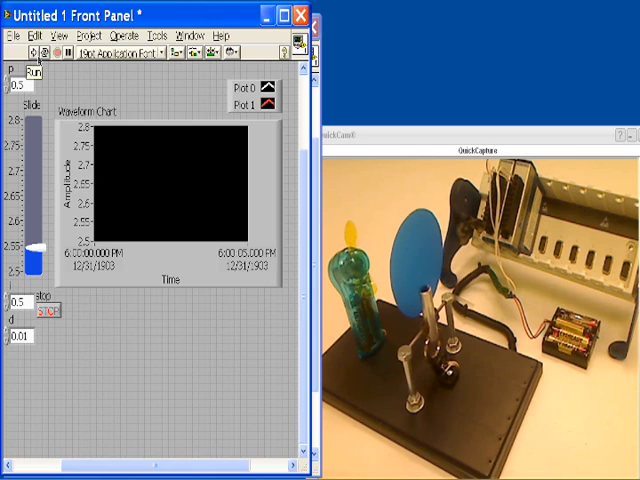
left_click(38, 54)
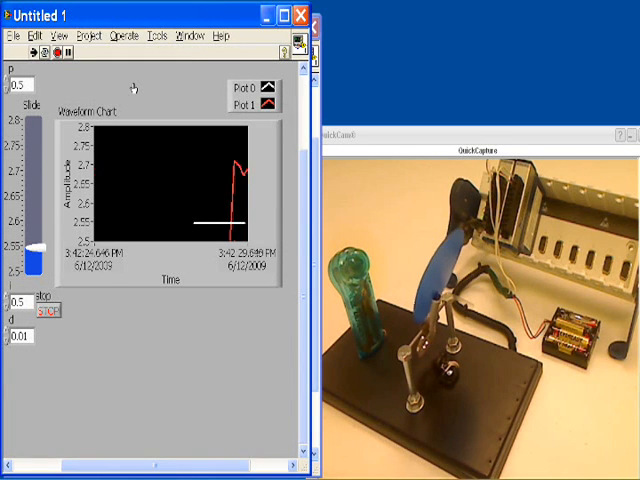